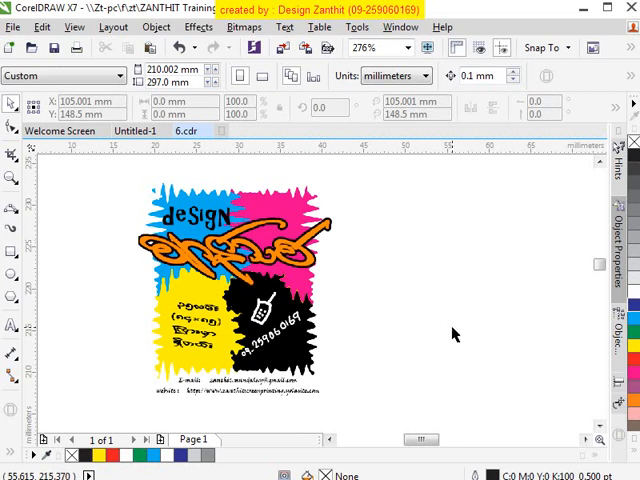
mouse_move(436, 320)
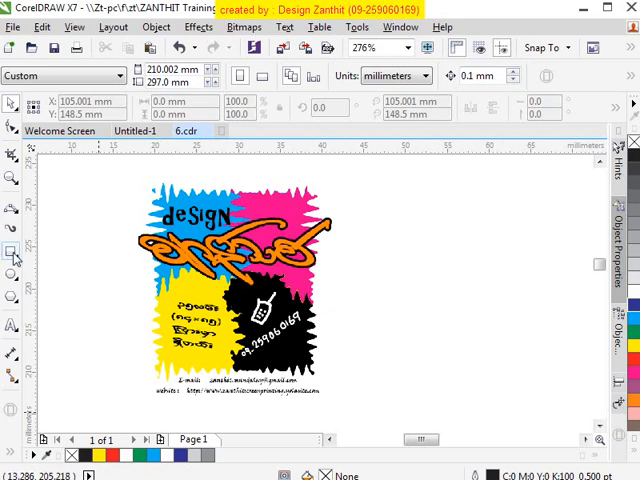
Step: Draw a tall rectangle right of the artwork and round its corners into a pill shape
left_click(12, 250)
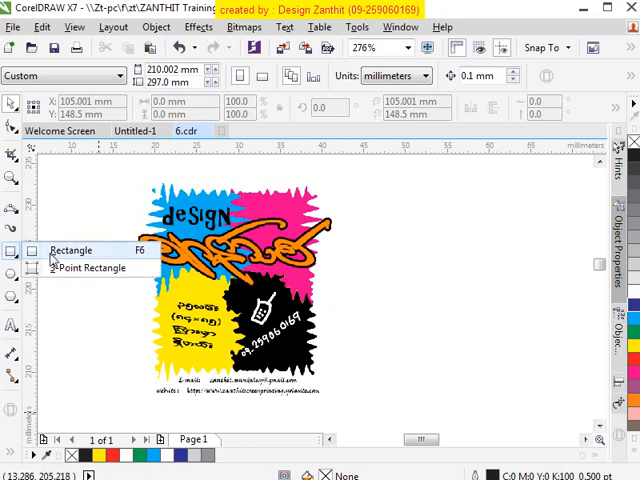
left_click(72, 250)
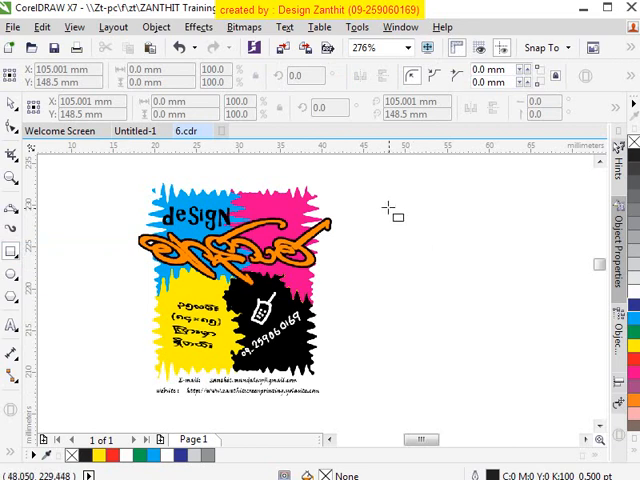
left_click_drag(388, 204, 516, 372)
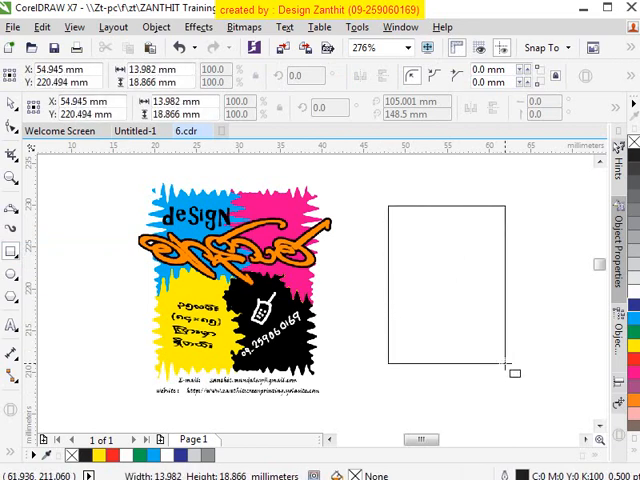
left_click(448, 284)
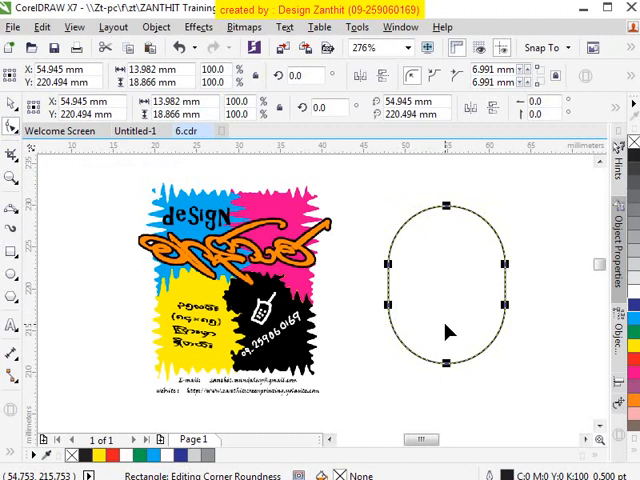
mouse_move(444, 332)
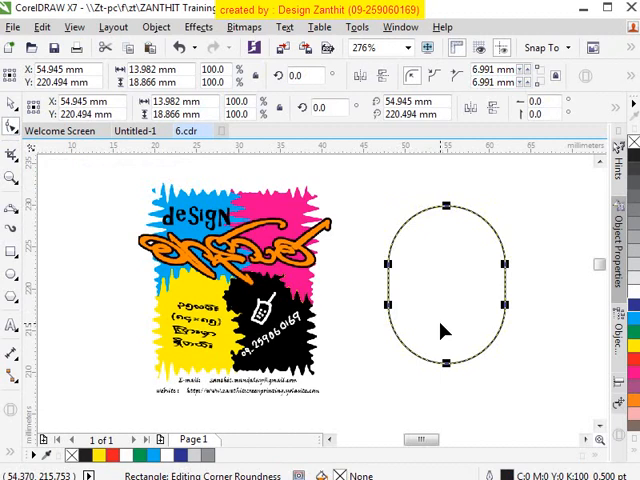
mouse_move(444, 208)
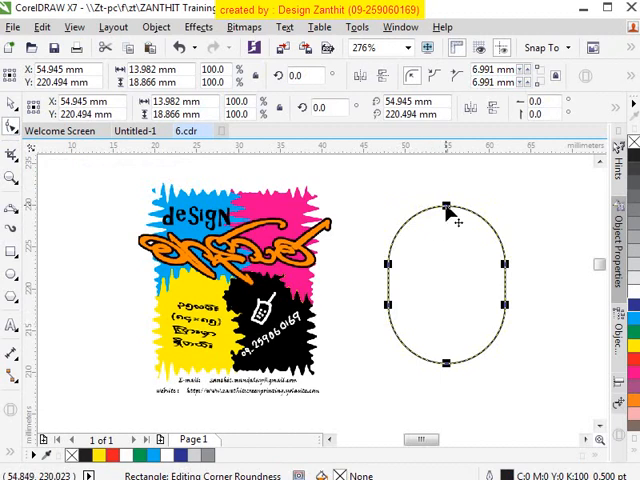
mouse_move(448, 216)
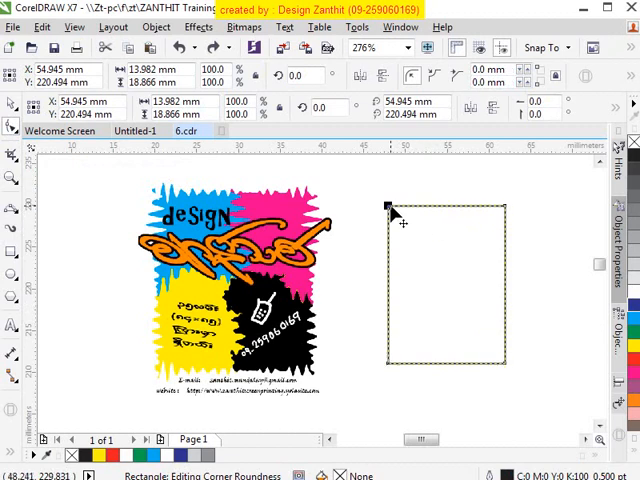
left_click_drag(388, 208, 444, 220)
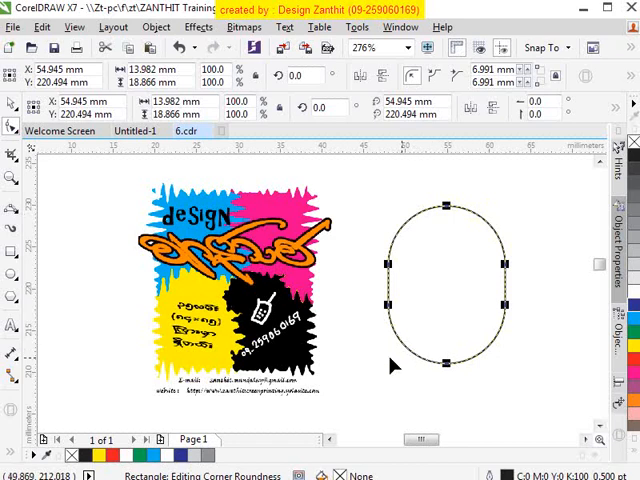
mouse_move(14, 108)
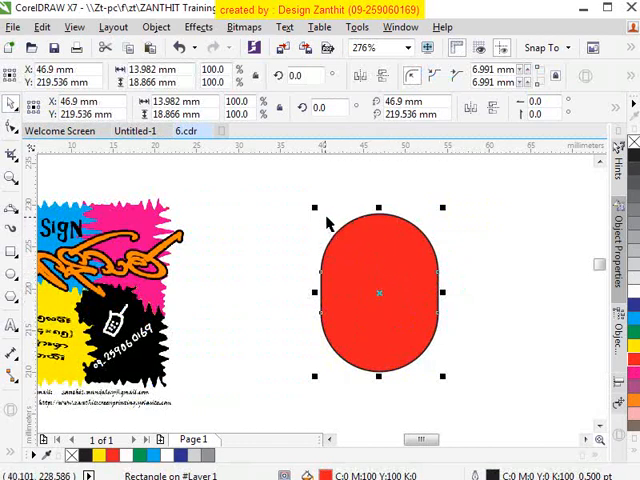
Step: Add Perspective to the red shape and pull both bottom corners outward to taper it
left_click(198, 28)
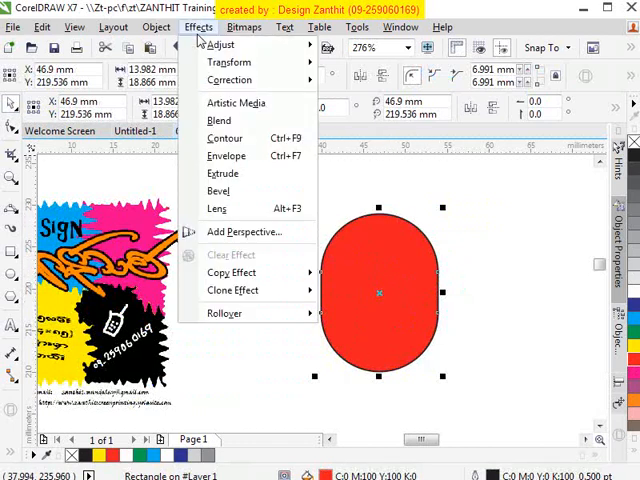
mouse_move(248, 232)
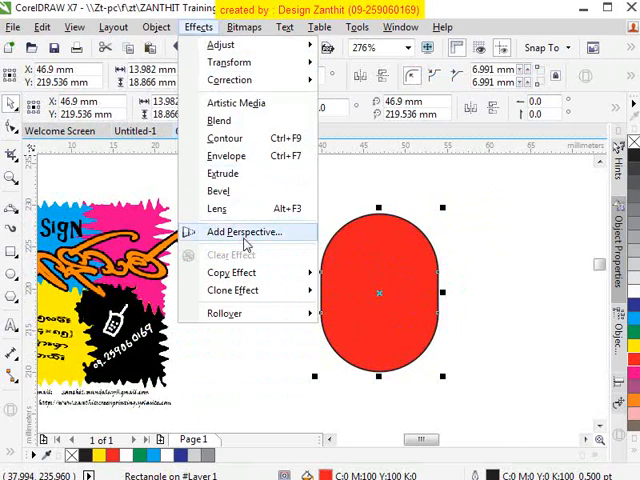
left_click(244, 232)
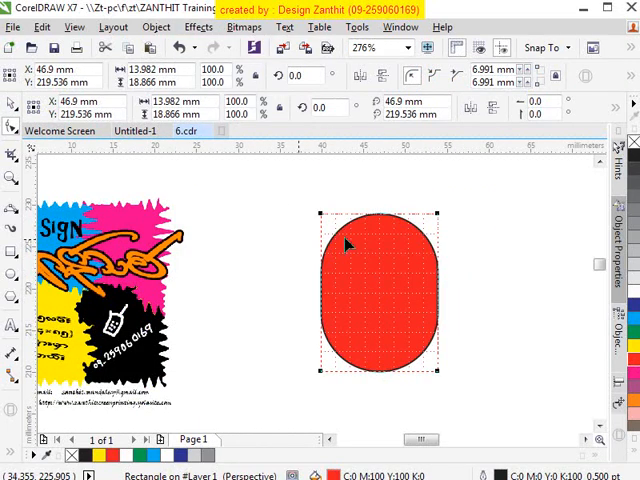
mouse_move(438, 336)
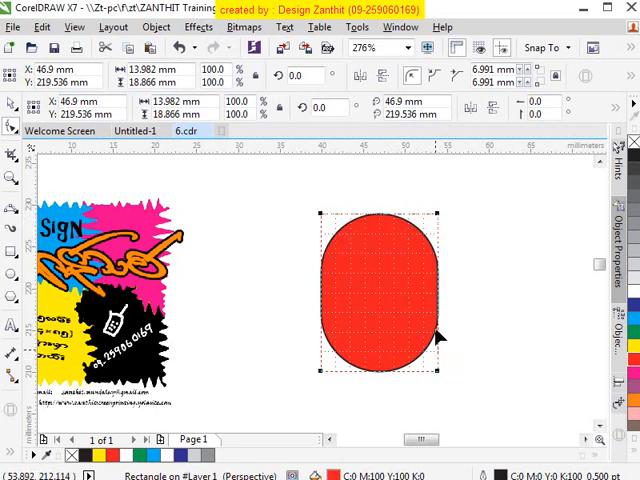
mouse_move(320, 352)
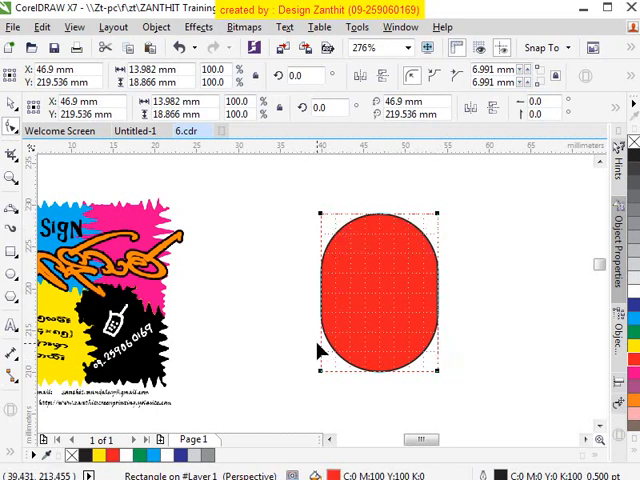
mouse_move(316, 224)
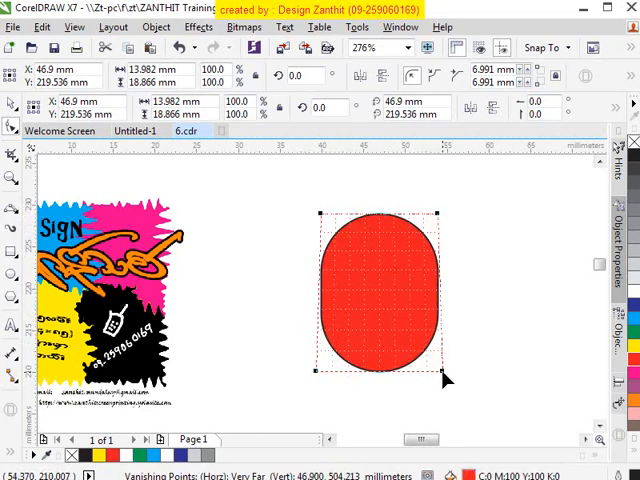
left_click_drag(444, 378, 470, 376)
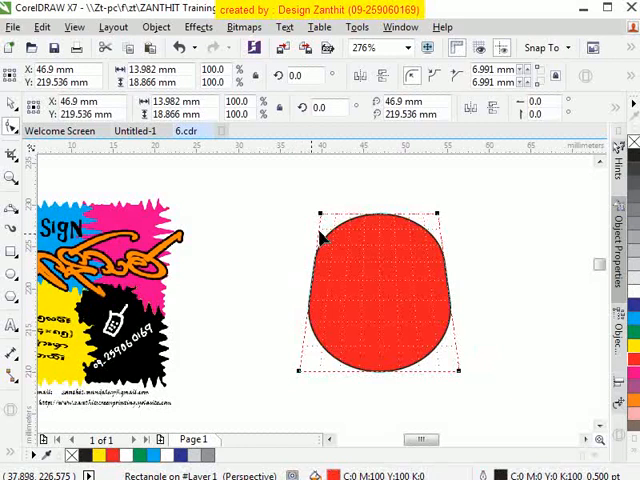
left_click_drag(320, 212, 332, 216)
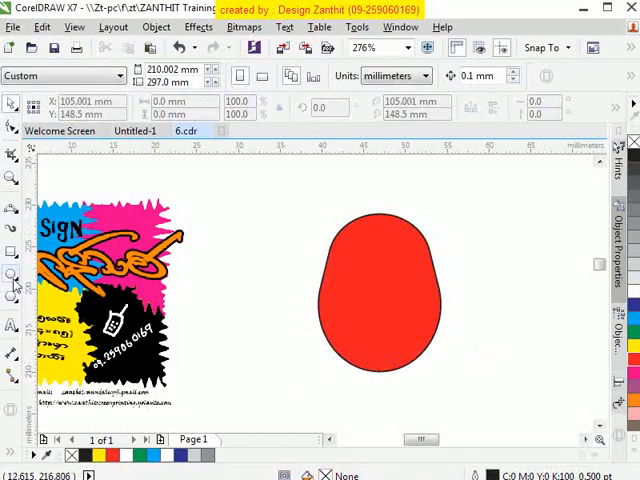
Step: Draw a circle above the red shape and centre it horizontally over the shape
left_click_drag(252, 184, 330, 270)
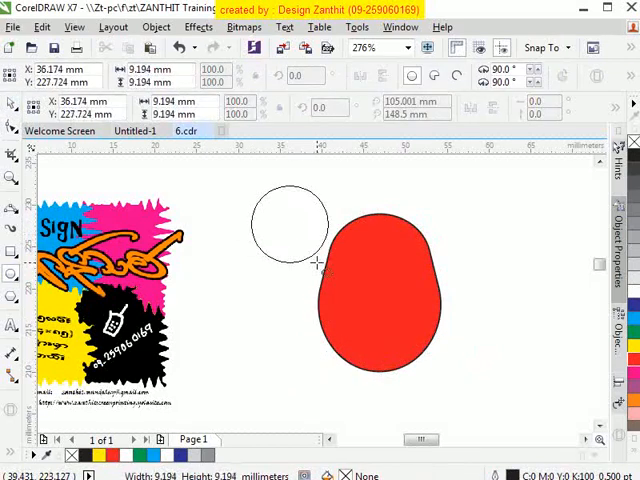
left_click(290, 222)
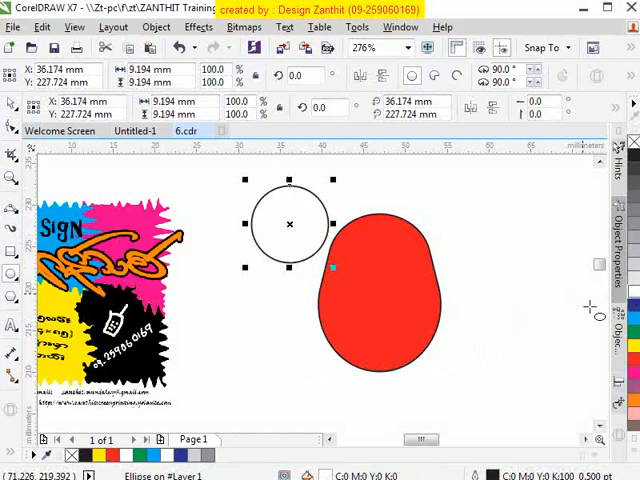
mouse_move(14, 108)
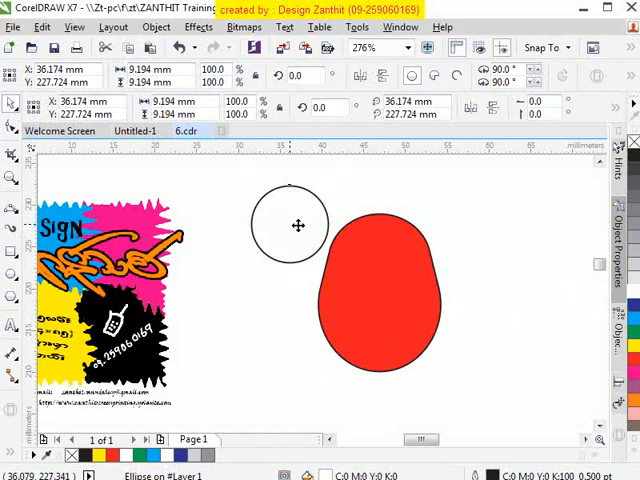
left_click(378, 262)
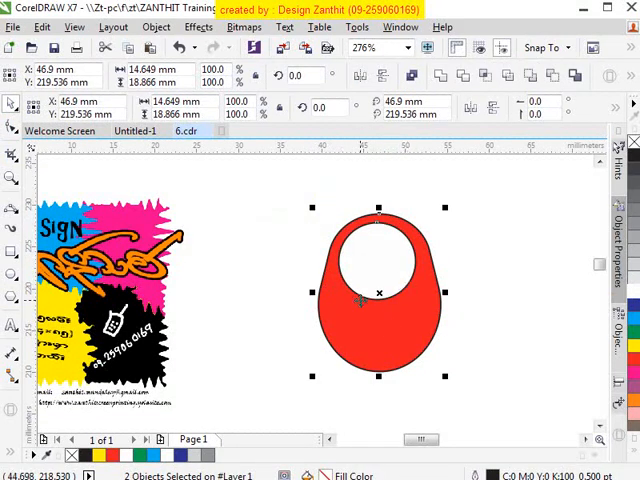
mouse_move(336, 236)
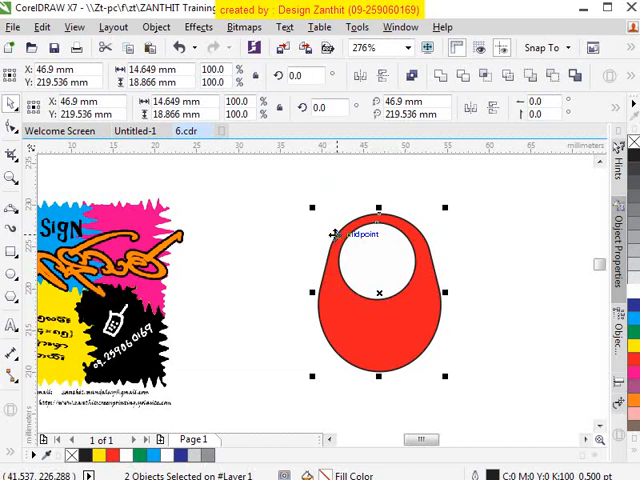
mouse_move(410, 104)
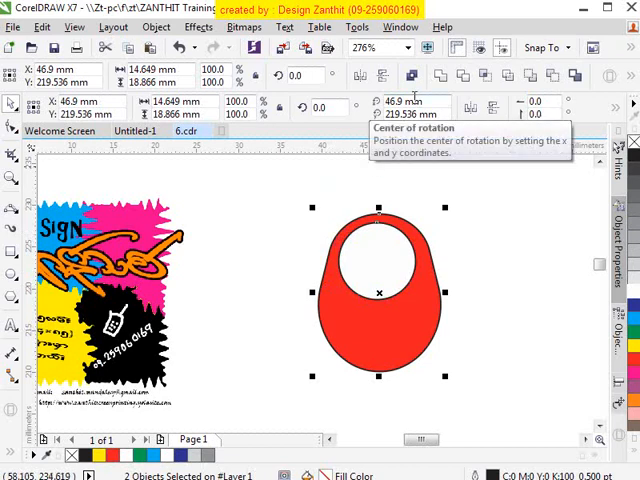
mouse_move(244, 28)
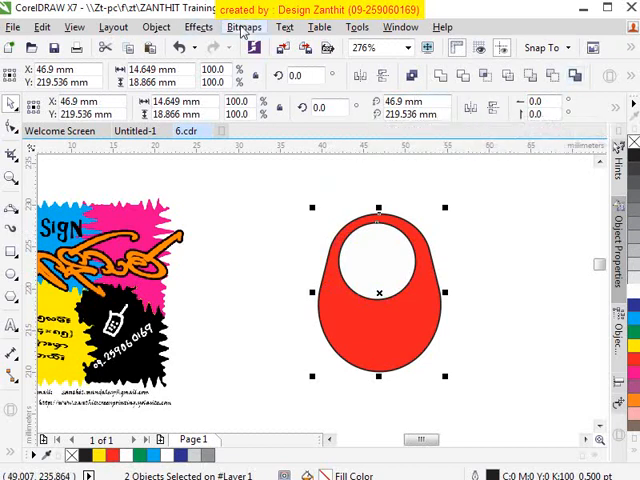
left_click(156, 28)
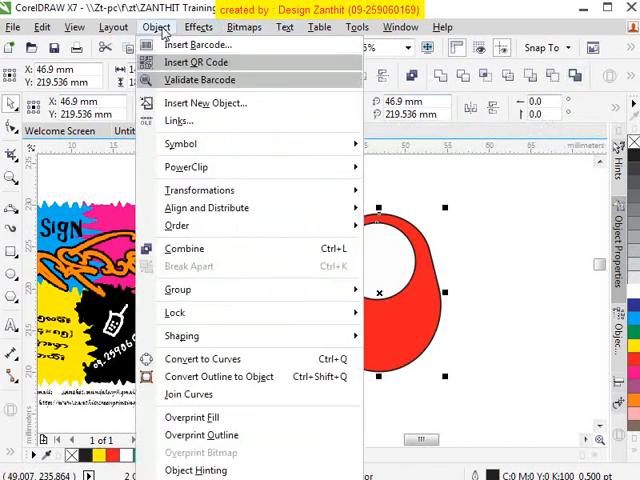
mouse_move(162, 70)
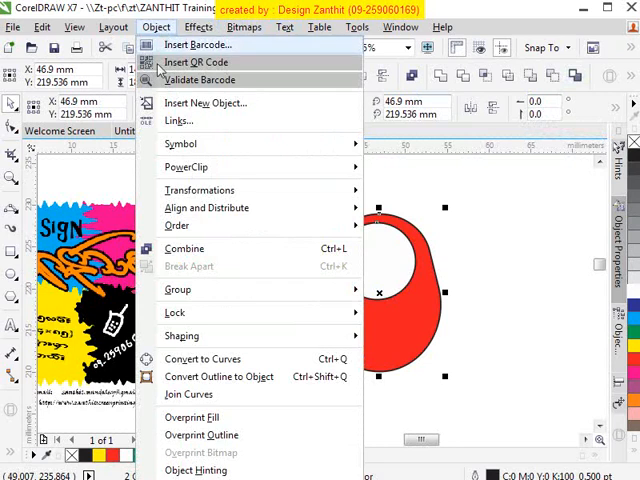
mouse_move(208, 208)
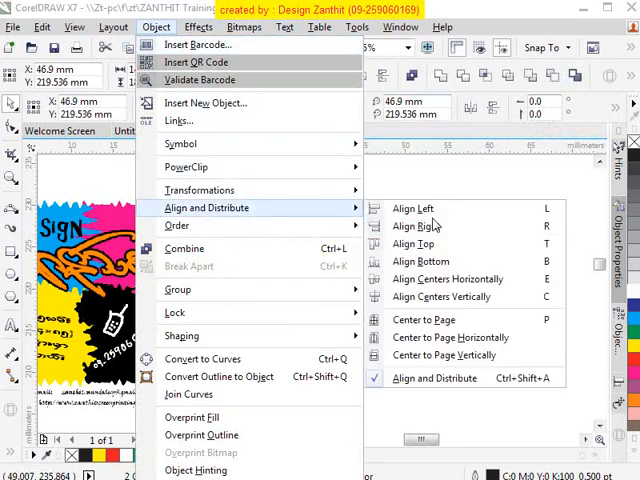
mouse_move(416, 226)
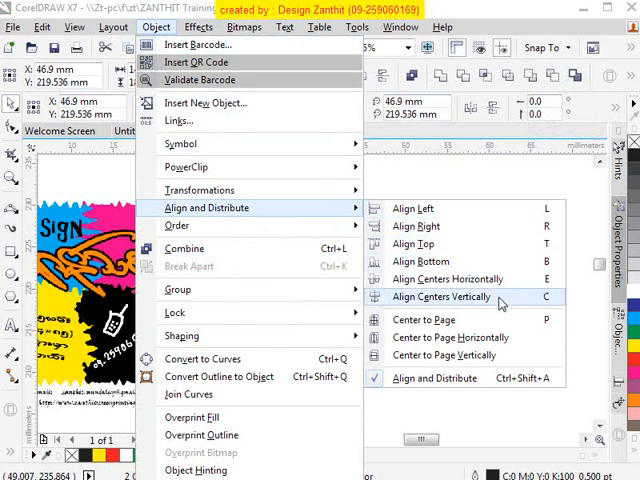
left_click(440, 296)
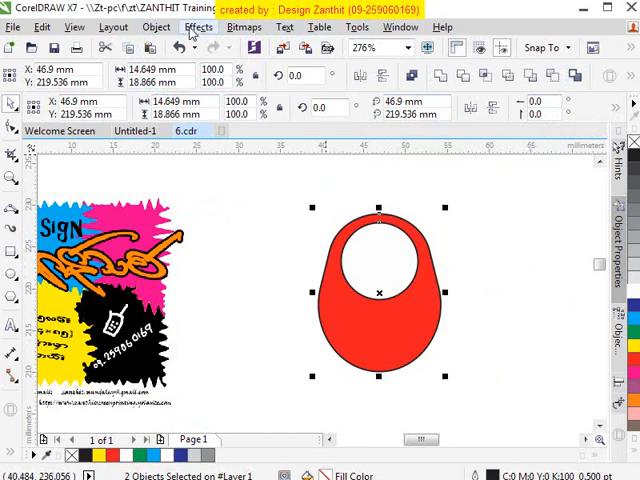
Step: Show the Align and Distribute docker from the Object menu
left_click(156, 26)
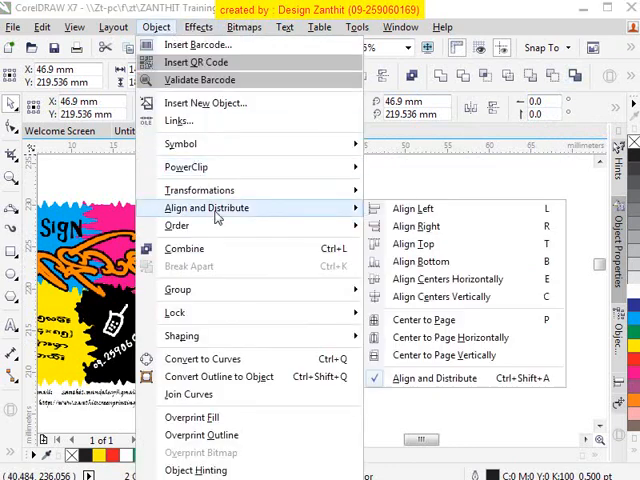
mouse_move(412, 208)
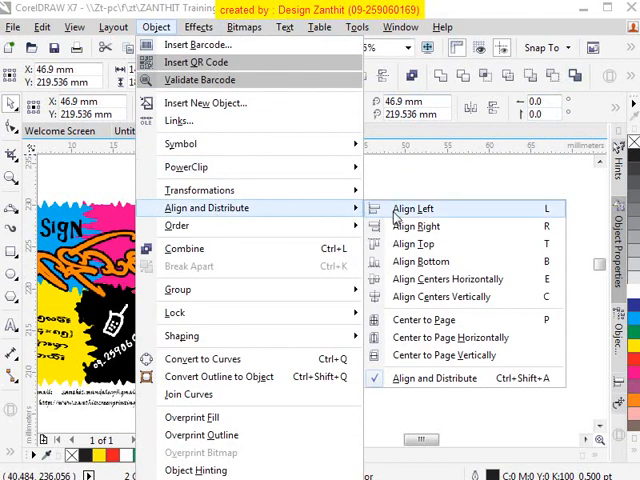
mouse_move(444, 356)
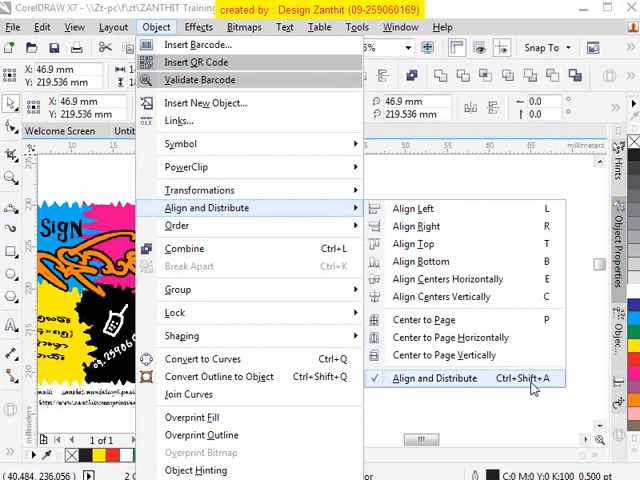
left_click(434, 378)
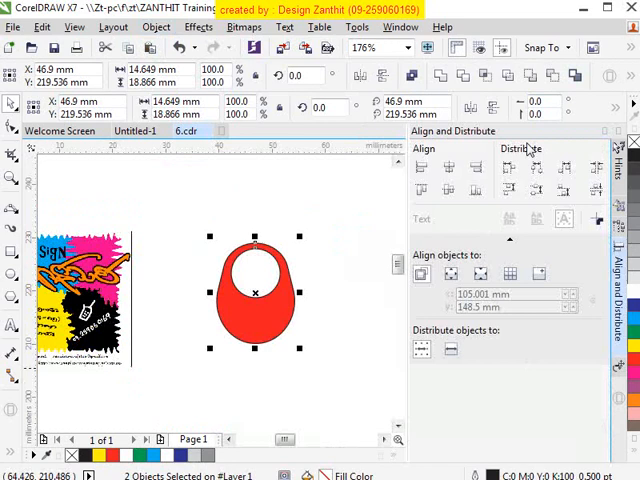
mouse_move(500, 336)
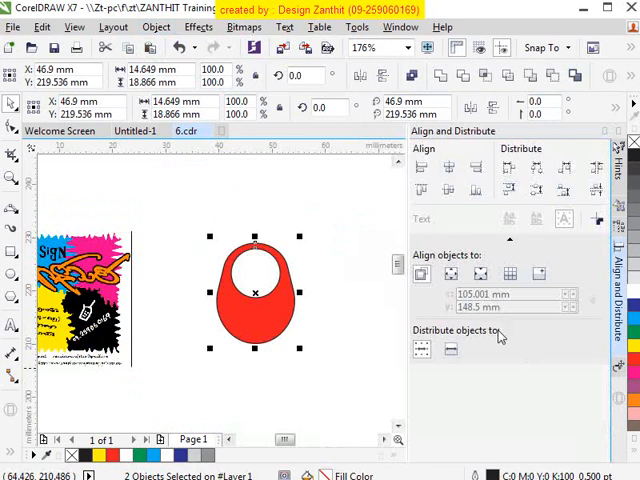
mouse_move(476, 160)
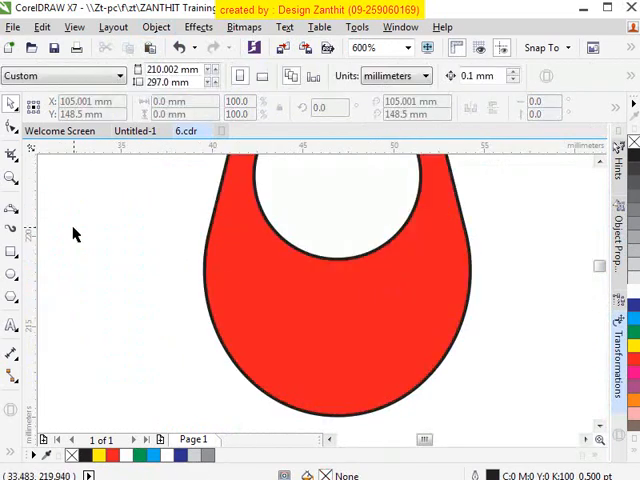
mouse_move(456, 238)
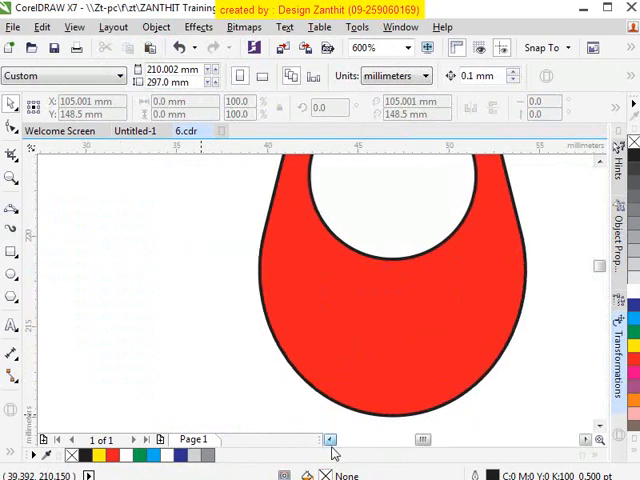
Step: Switch from the curve flyout to the 3-Point Curve tool
left_click(12, 210)
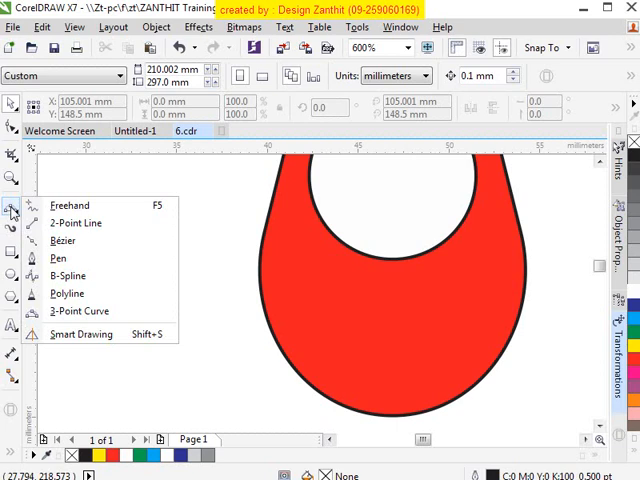
mouse_move(78, 312)
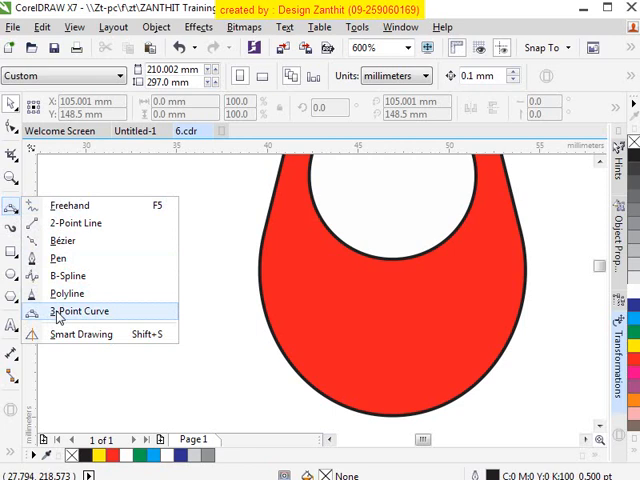
left_click(80, 312)
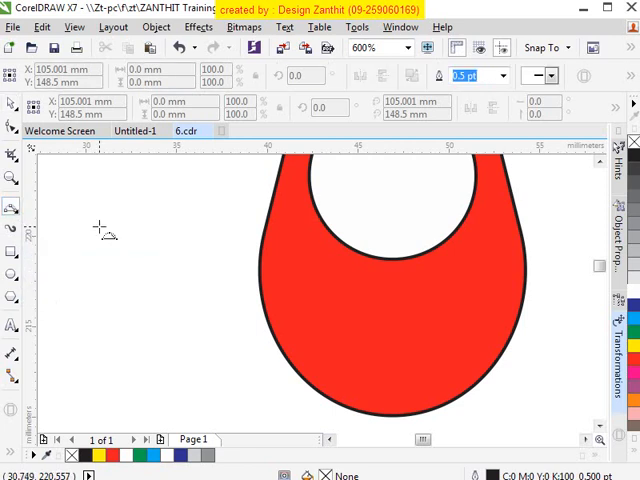
Step: Draw the two curved sides of the flame droplet with 3-point curves
left_click_drag(100, 228, 160, 336)
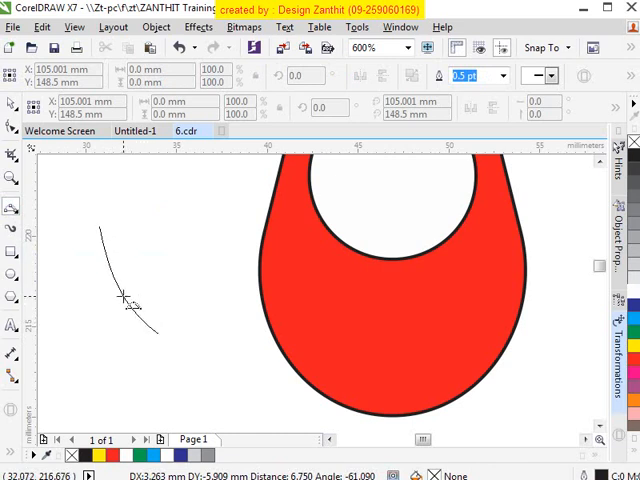
left_click_drag(128, 298, 150, 230)
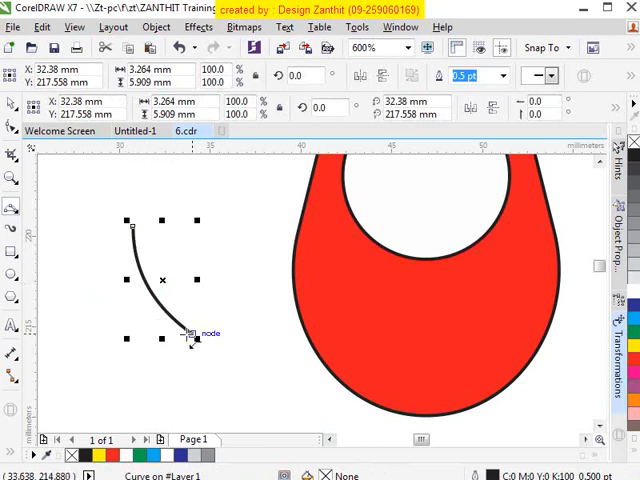
mouse_move(240, 410)
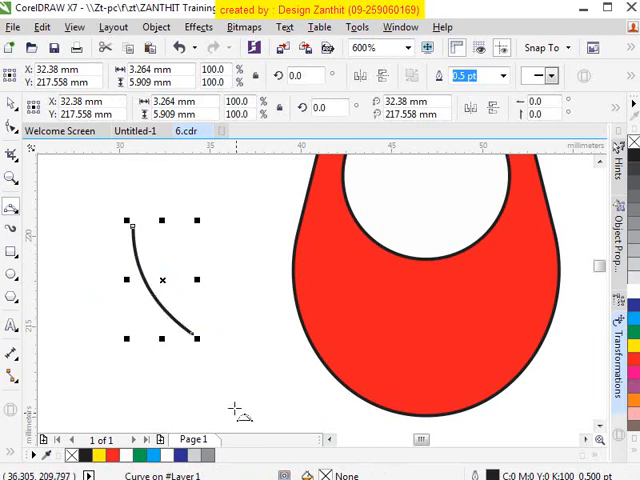
mouse_move(194, 332)
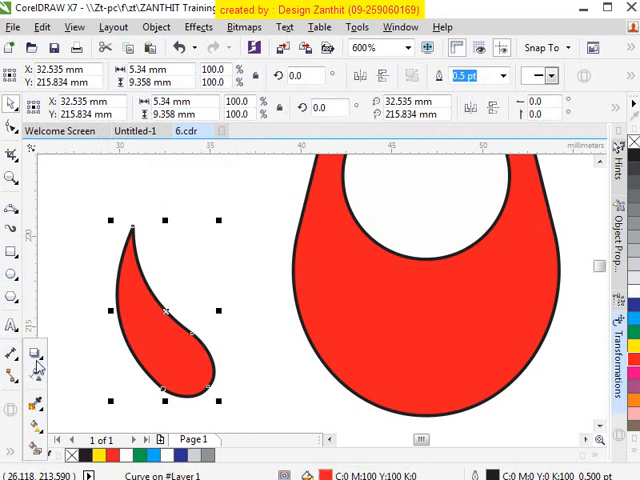
Step: Apply an outside contour to the droplet, dismissing the 'Contour Offset too large' warnings
left_click(36, 352)
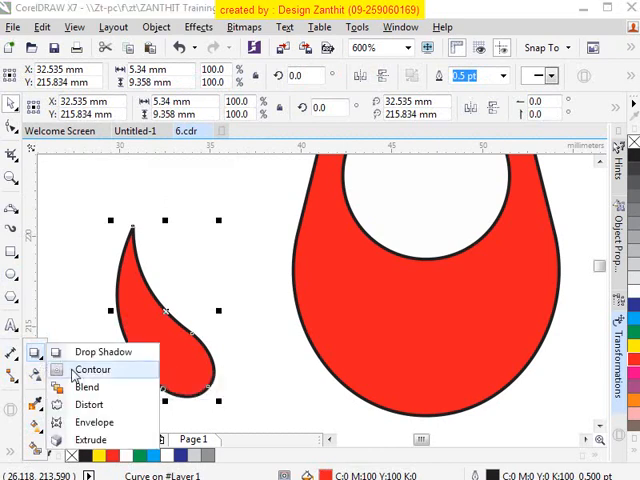
left_click(92, 368)
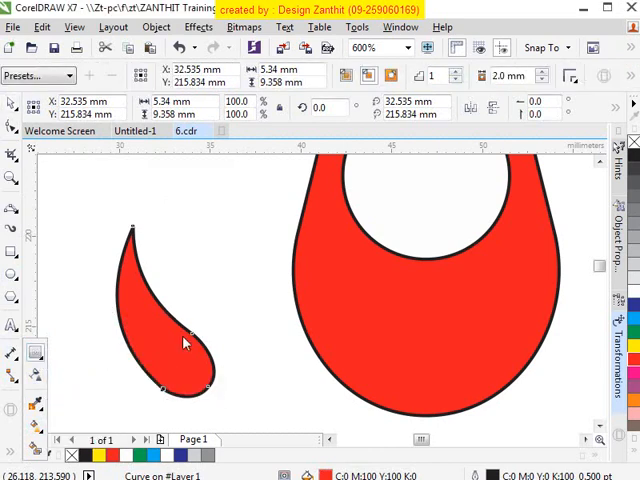
mouse_move(288, 246)
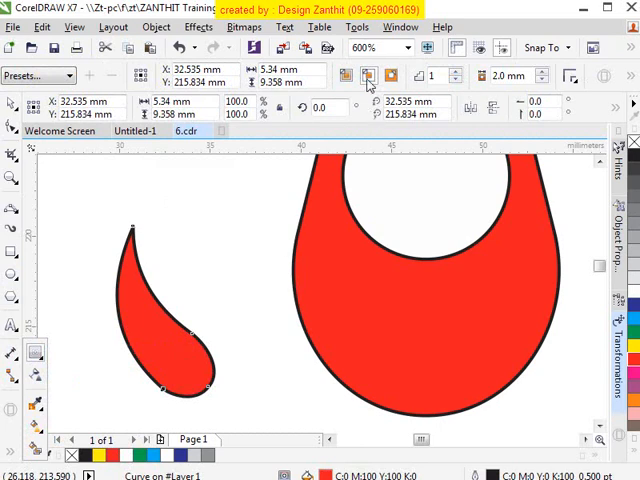
mouse_move(436, 48)
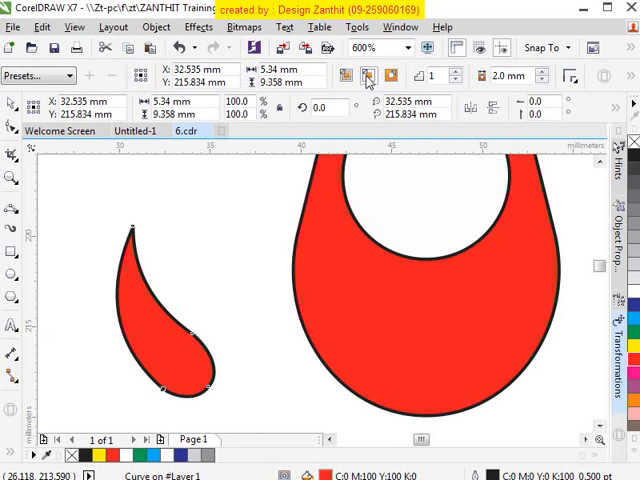
mouse_move(368, 76)
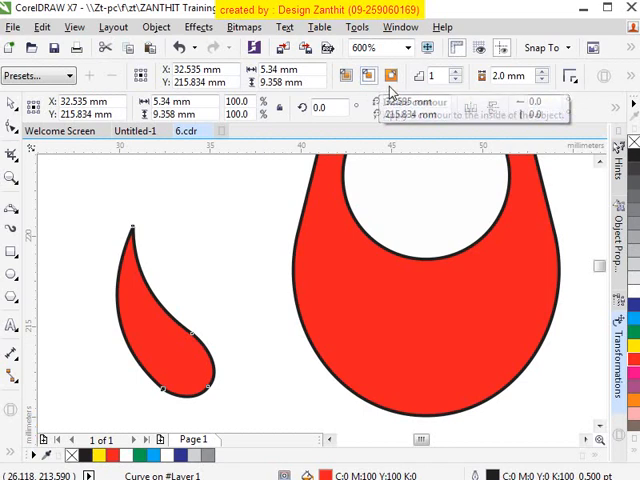
left_click(392, 76)
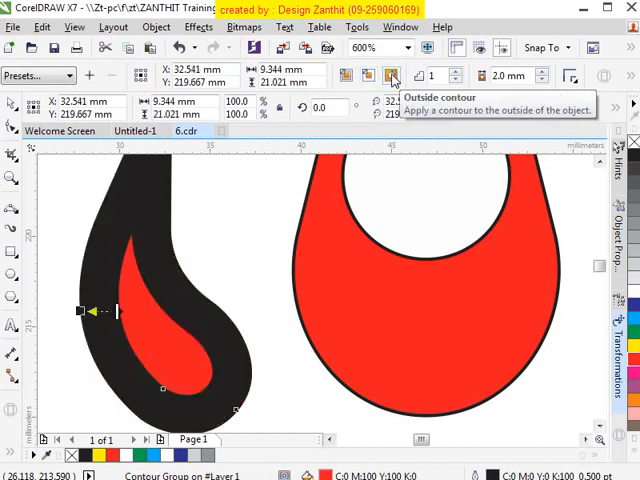
left_click(392, 76)
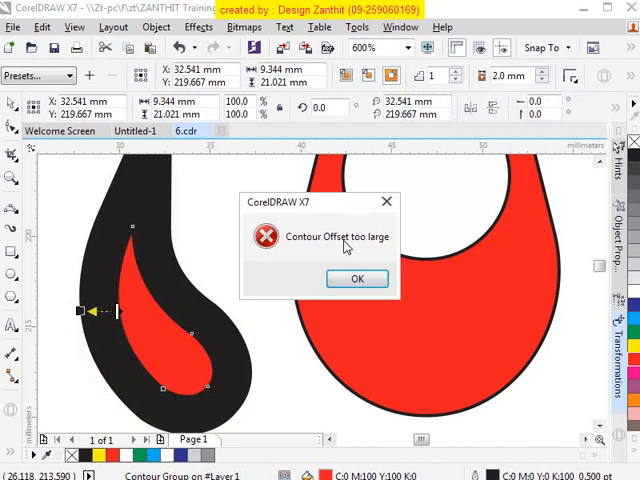
left_click(356, 278)
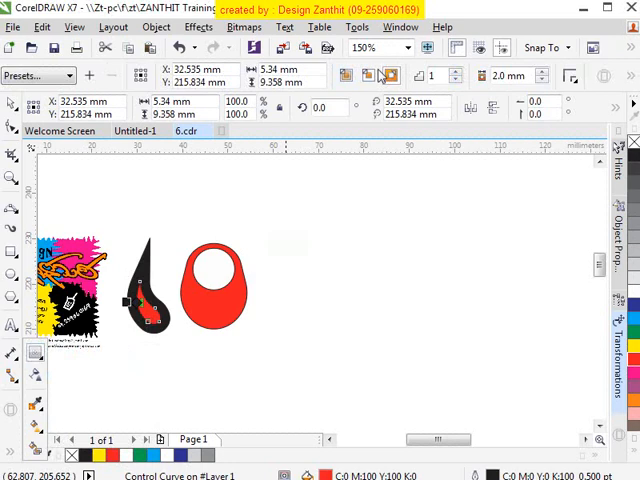
mouse_move(516, 88)
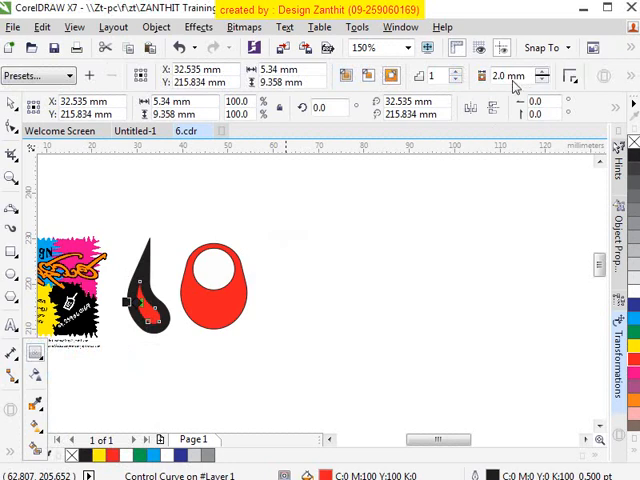
mouse_move(374, 136)
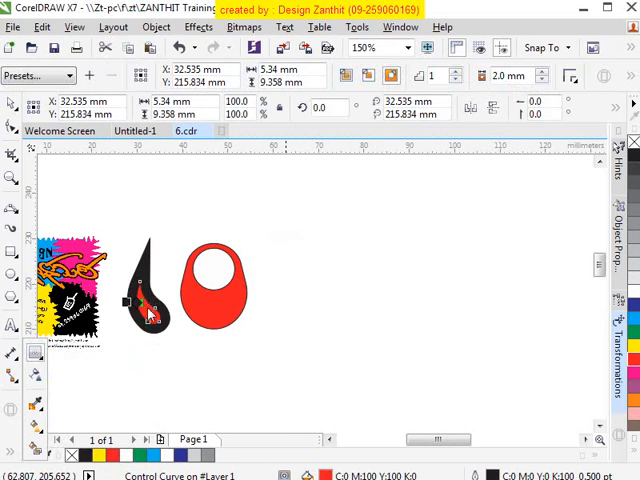
mouse_move(584, 96)
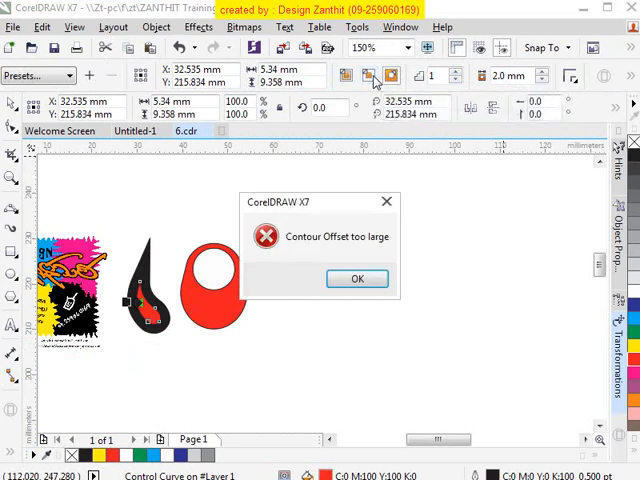
left_click(356, 278)
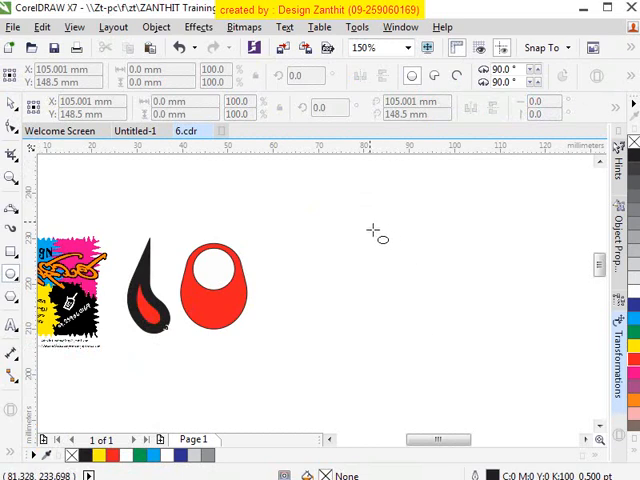
Step: Draw a large circle right of the red shape and give it evenly spaced outside contour rings
left_click_drag(372, 216, 518, 384)
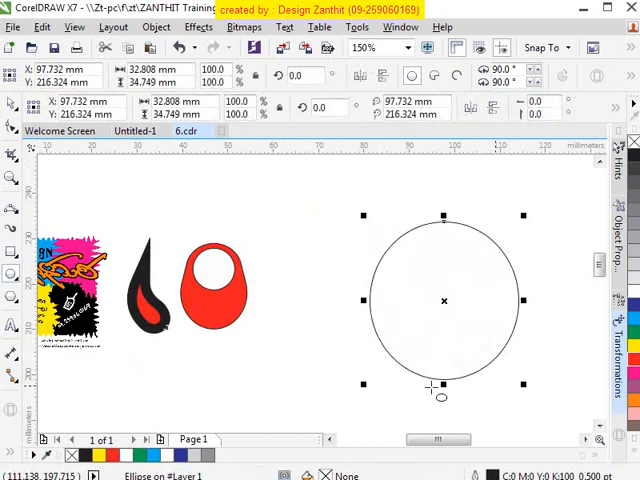
mouse_move(456, 288)
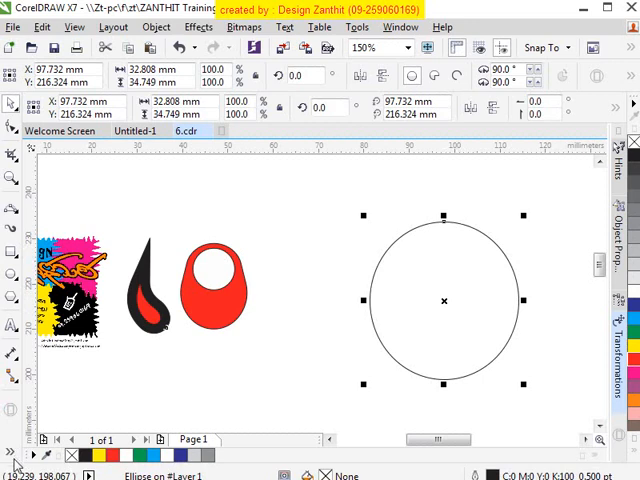
mouse_move(38, 358)
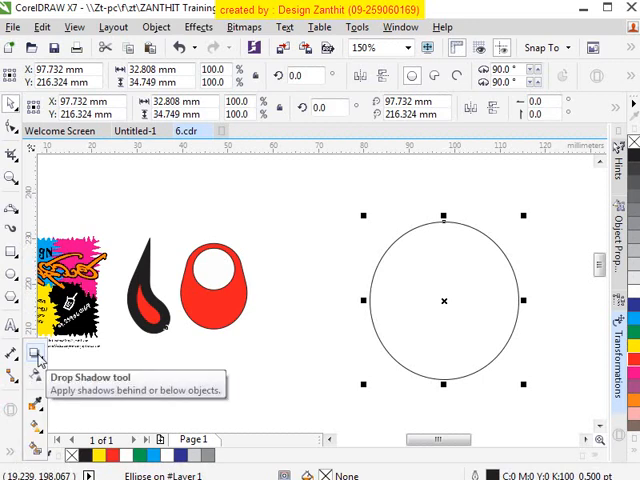
left_click(38, 356)
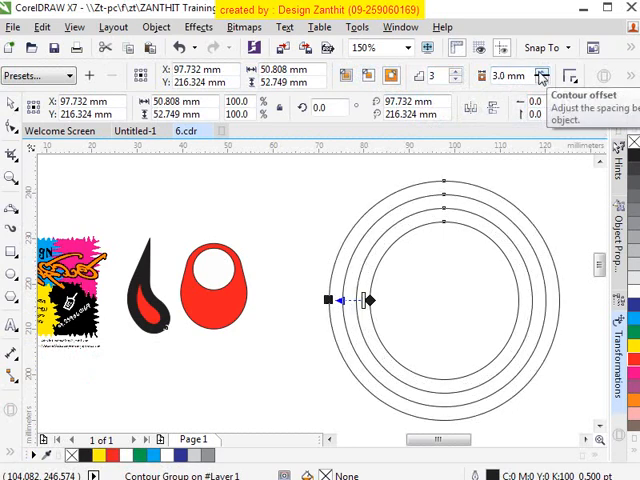
left_click(544, 70)
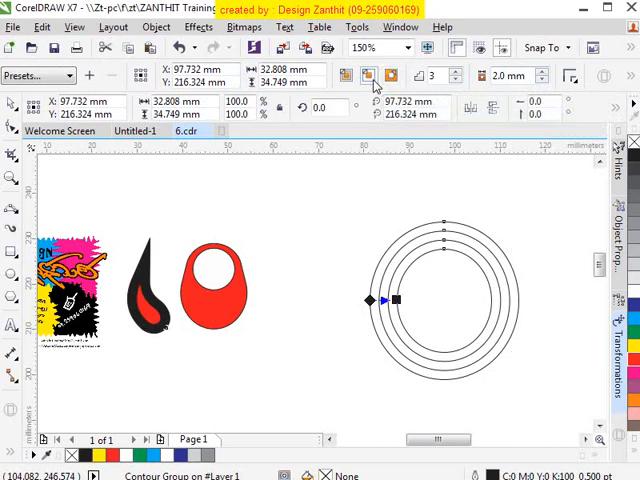
mouse_move(372, 84)
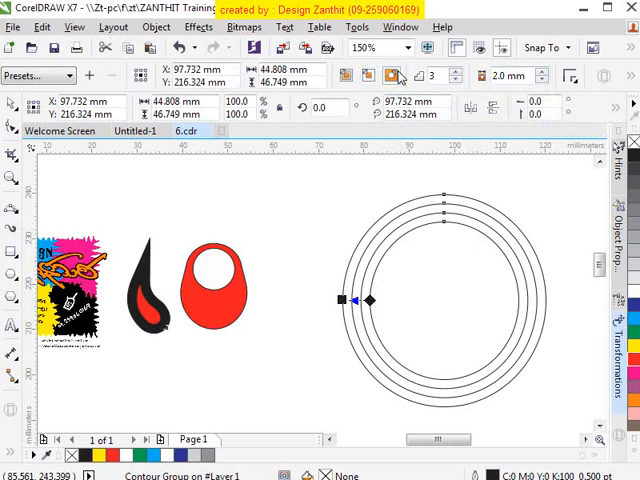
mouse_move(460, 252)
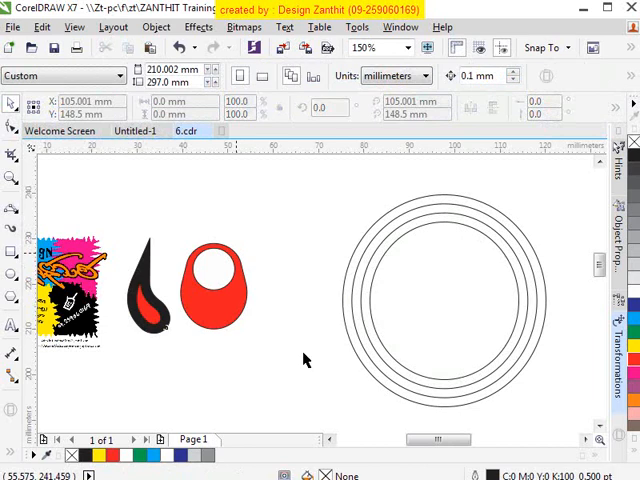
Step: Select the contoured circle to recolour its fill and rings
left_click(444, 300)
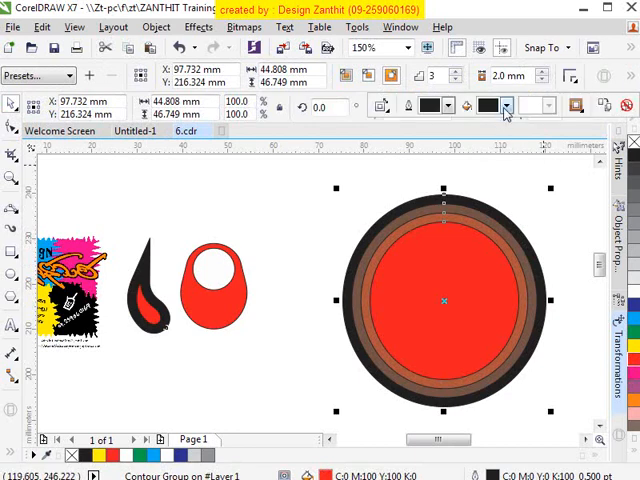
mouse_move(504, 104)
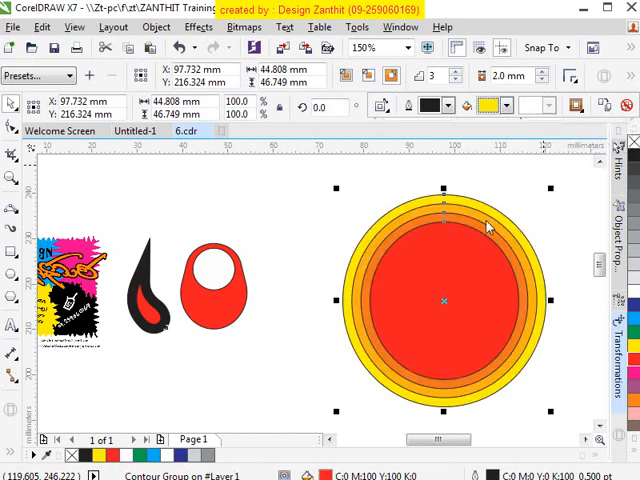
mouse_move(430, 244)
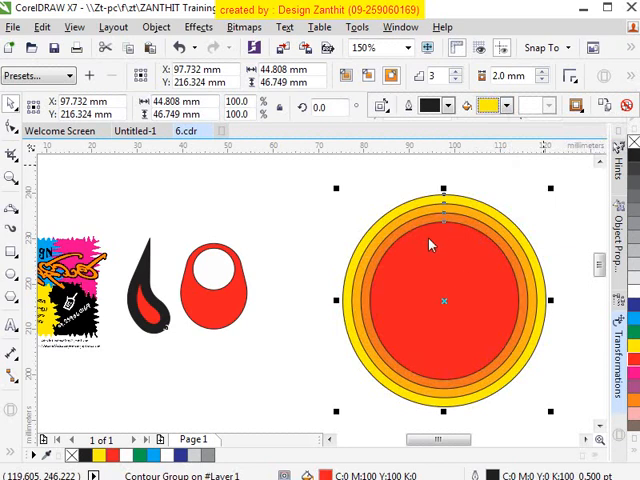
mouse_move(150, 336)
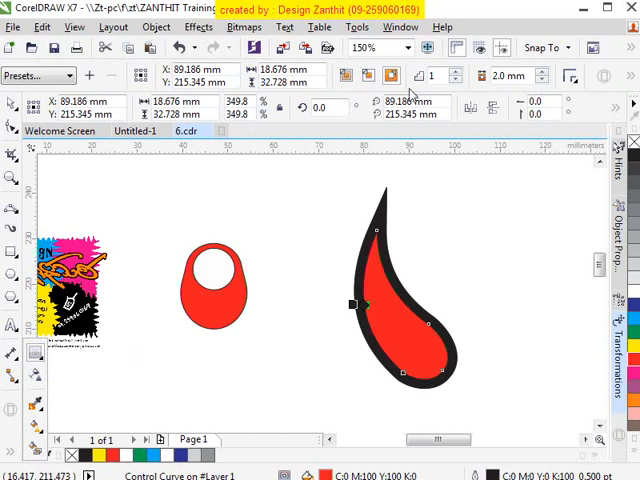
mouse_move(600, 110)
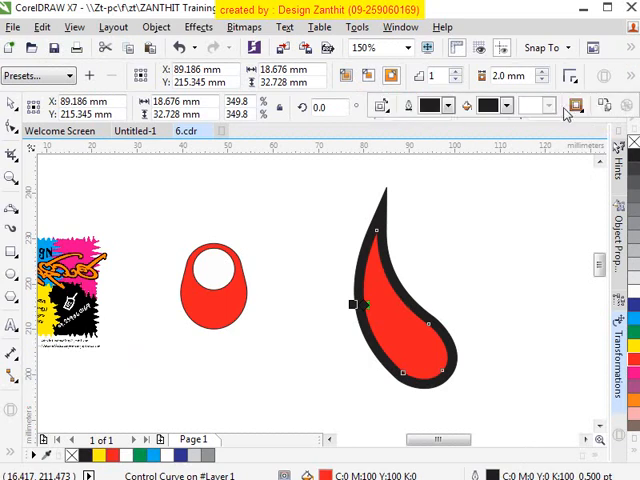
mouse_move(472, 236)
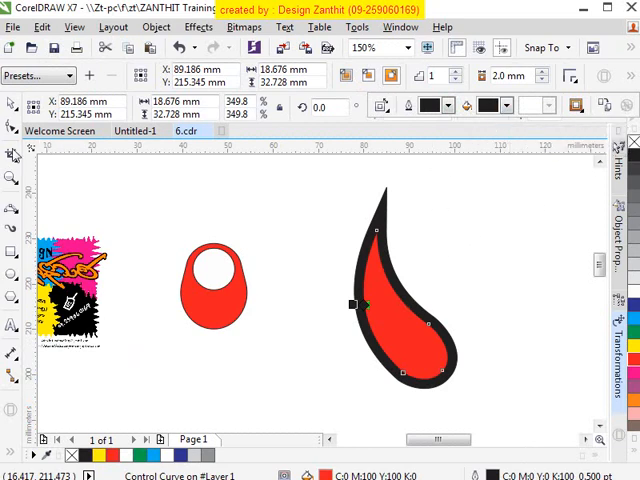
mouse_move(376, 298)
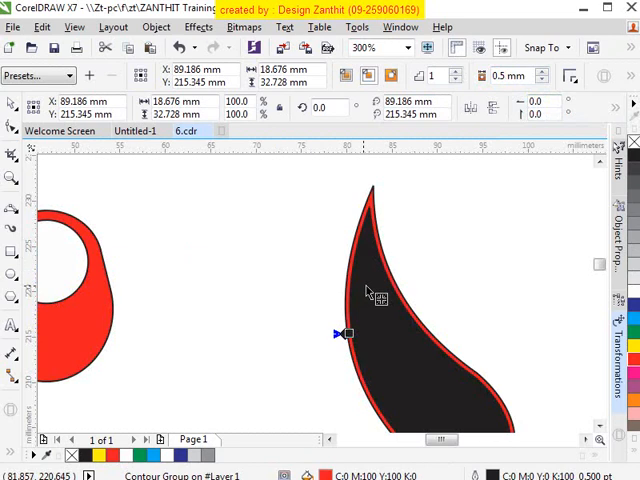
mouse_move(616, 116)
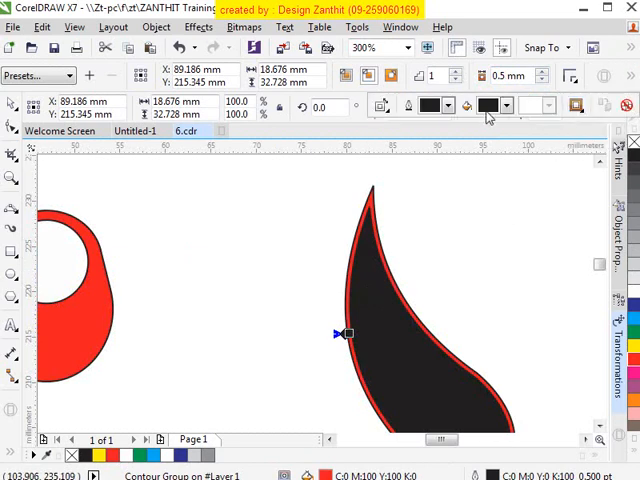
Step: Set the droplet's contour fill colour to yellow and raise the number of contour steps
left_click(504, 104)
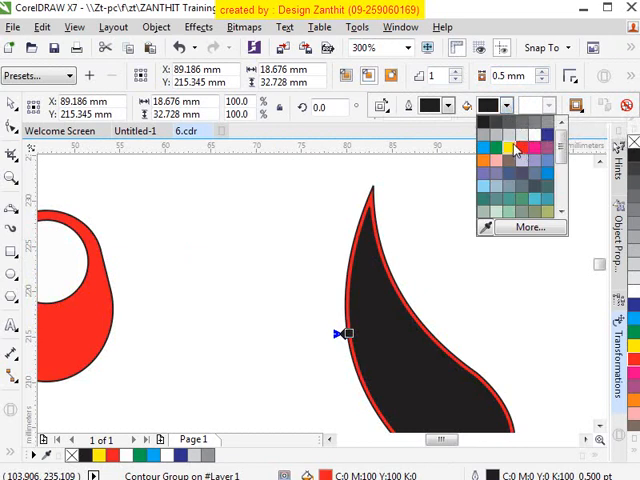
left_click(516, 148)
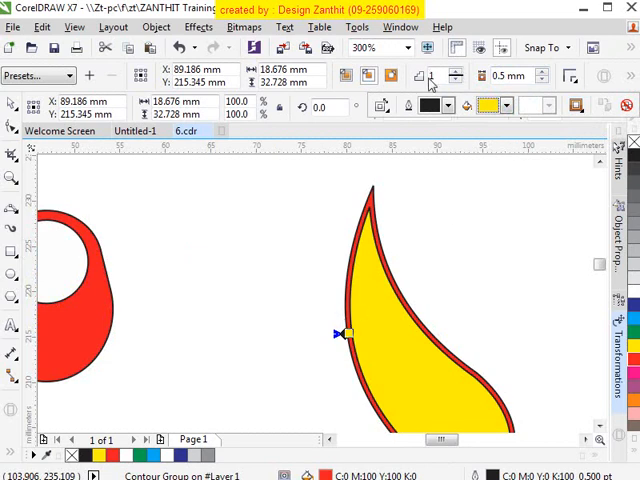
left_click(432, 76)
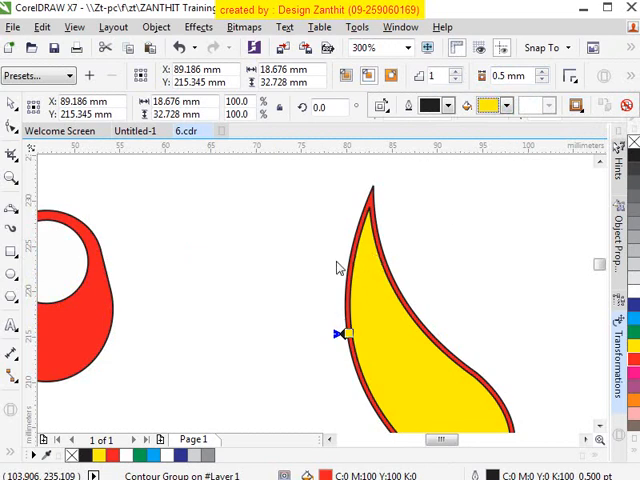
left_click(452, 76)
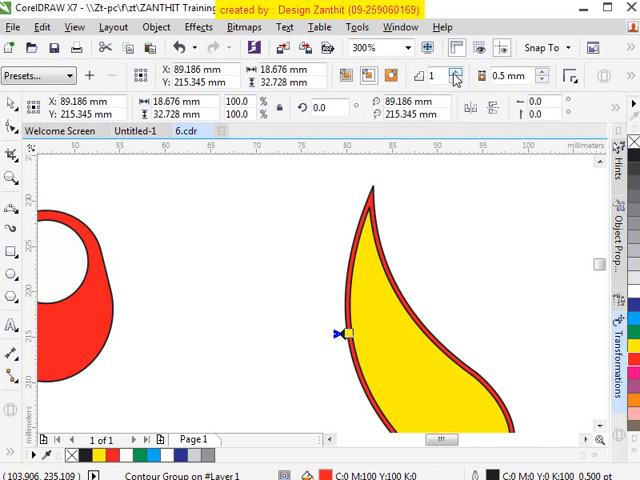
left_click(456, 70)
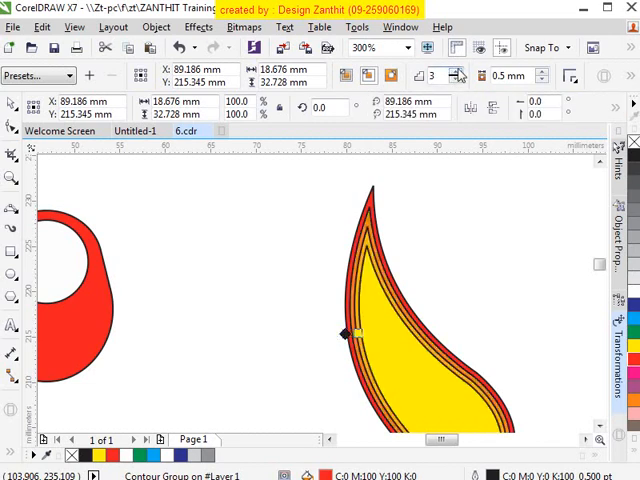
left_click(456, 76)
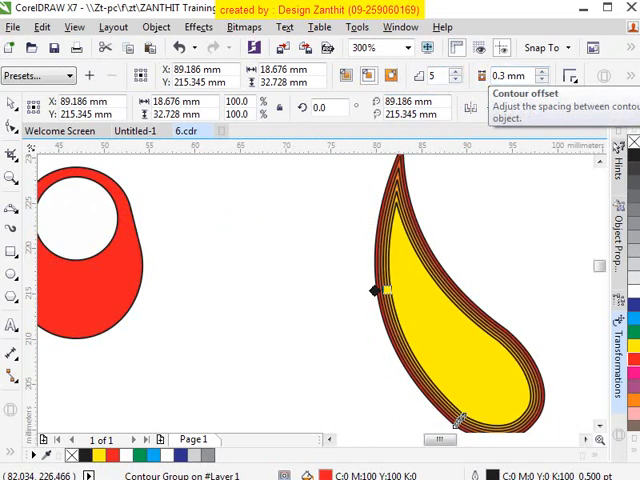
mouse_move(458, 76)
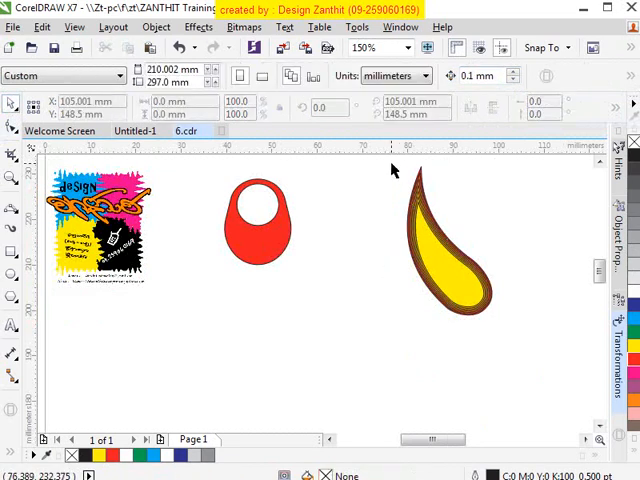
Step: Select the contoured flame droplet for copying into the red shape
left_click(450, 240)
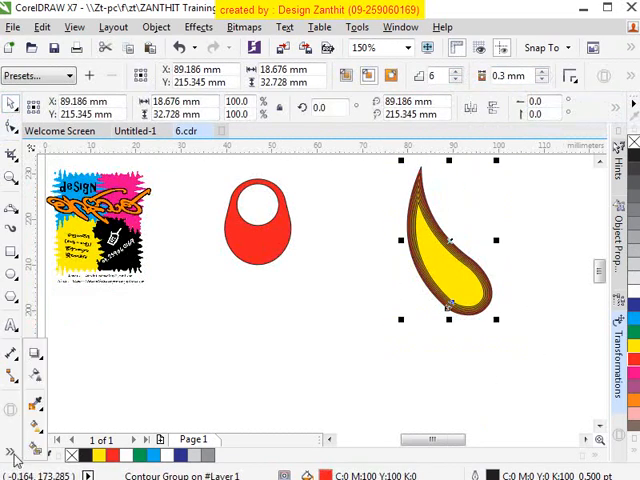
mouse_move(338, 344)
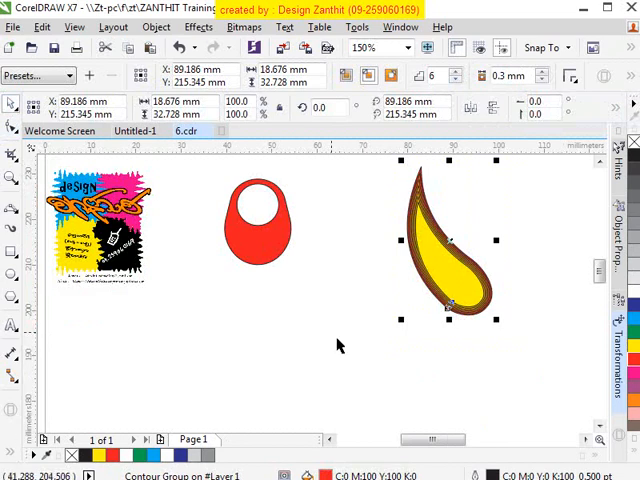
mouse_move(524, 276)
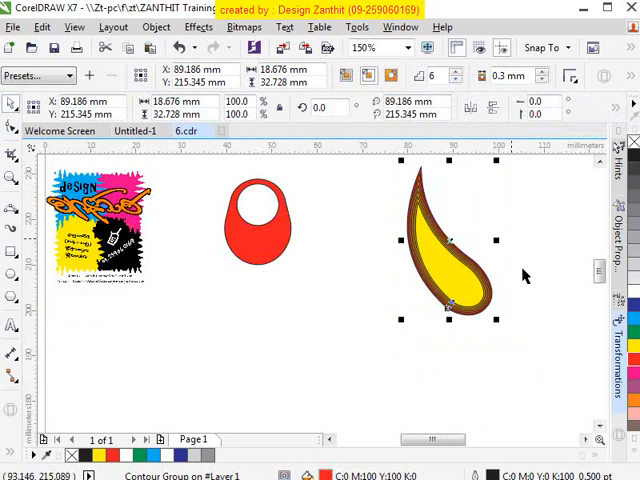
mouse_move(492, 324)
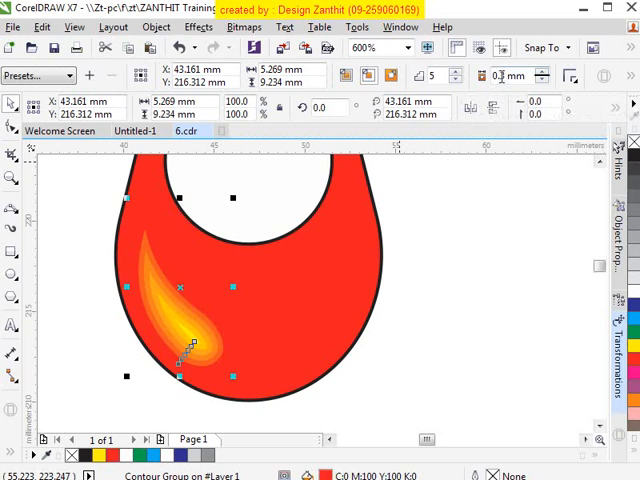
mouse_move(504, 76)
type("0.1")
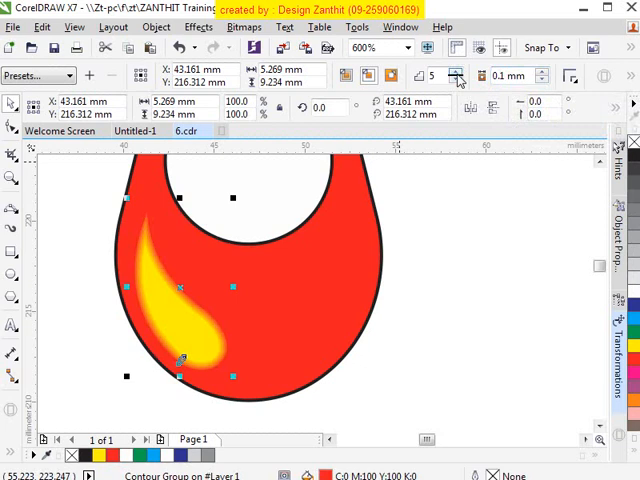
Step: Increase the droplet's contour steps so its edges blend smoothly into a glowing yellow core, then reposition it
left_click(460, 70)
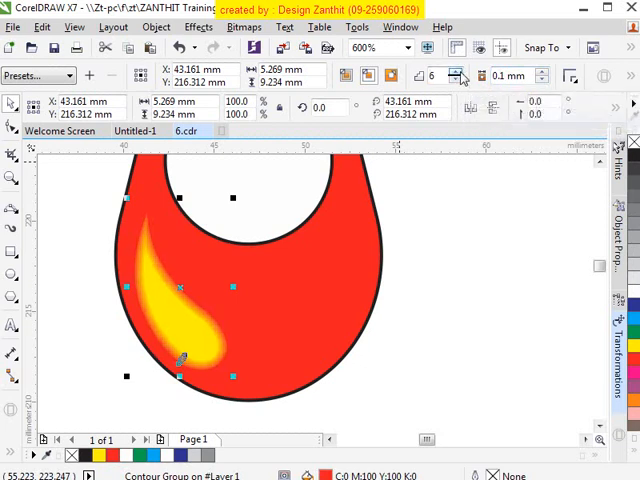
left_click(460, 72)
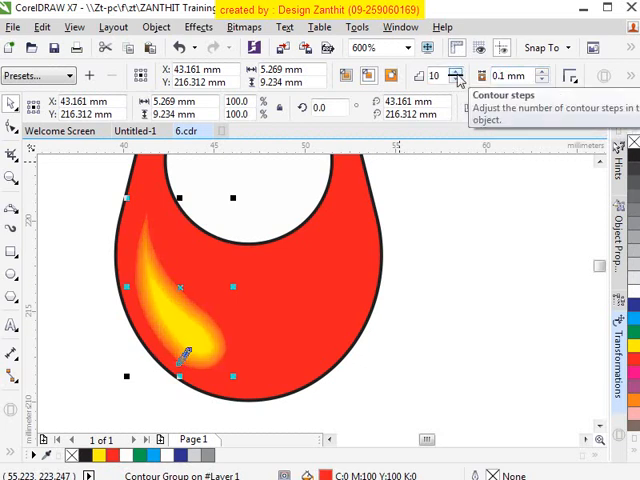
left_click(460, 80)
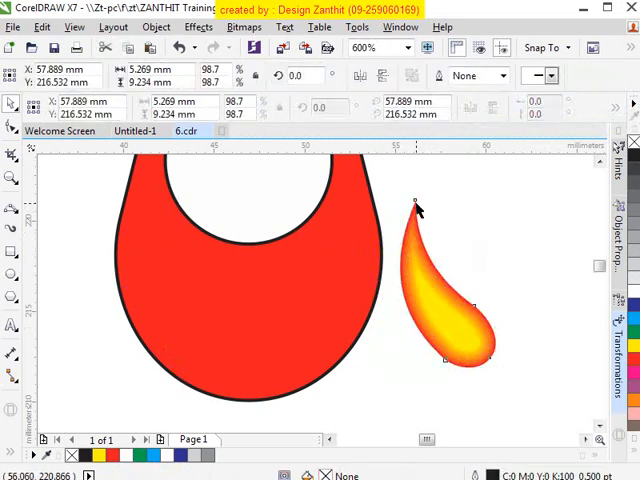
left_click(436, 310)
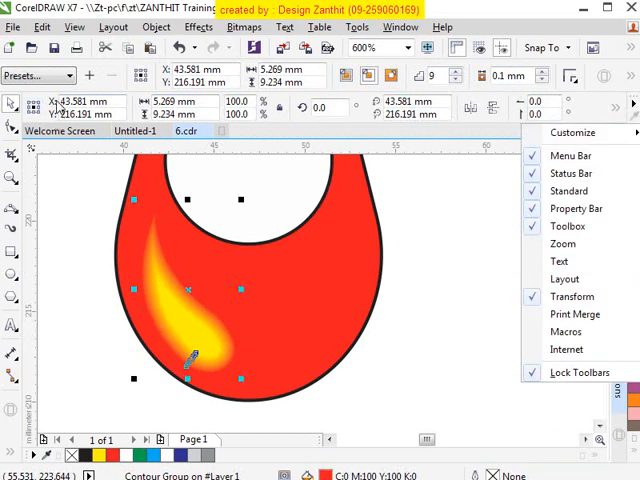
mouse_move(60, 100)
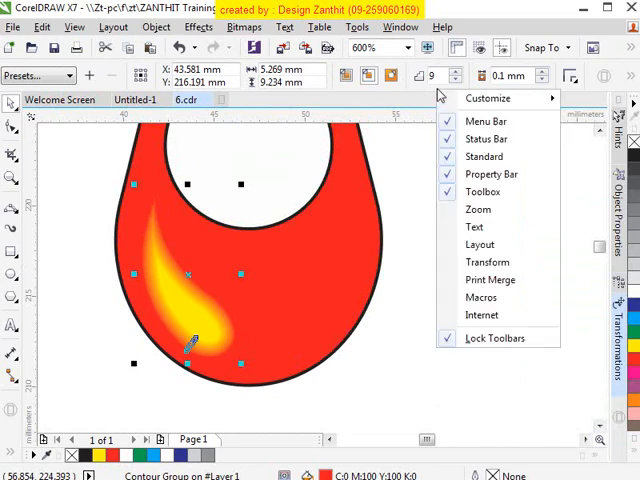
mouse_move(488, 262)
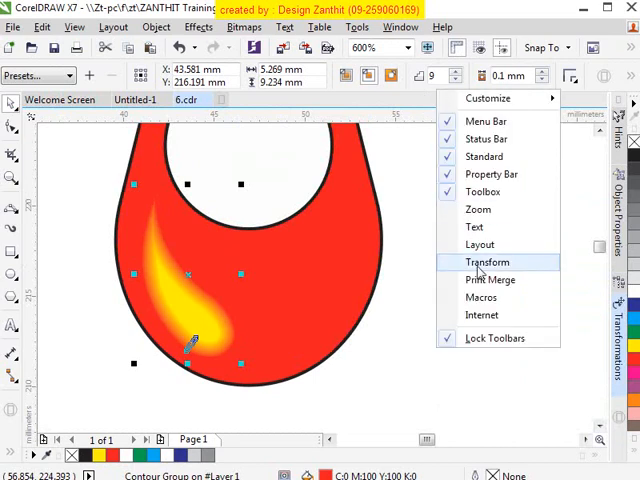
Step: Close the toolbar customization list, leaving the red shape with its flame droplet in view
left_click(486, 260)
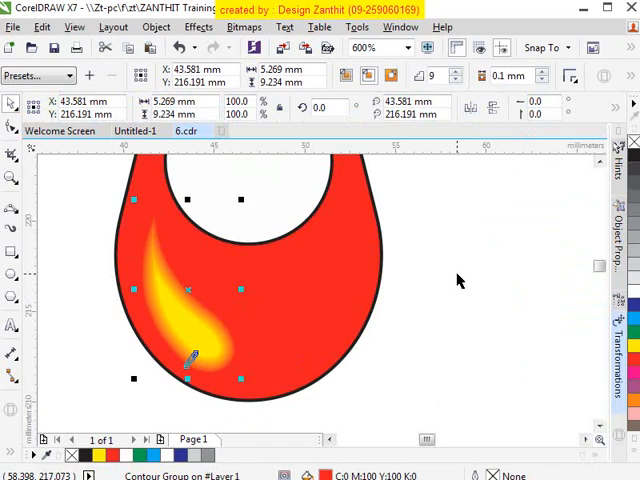
mouse_move(464, 200)
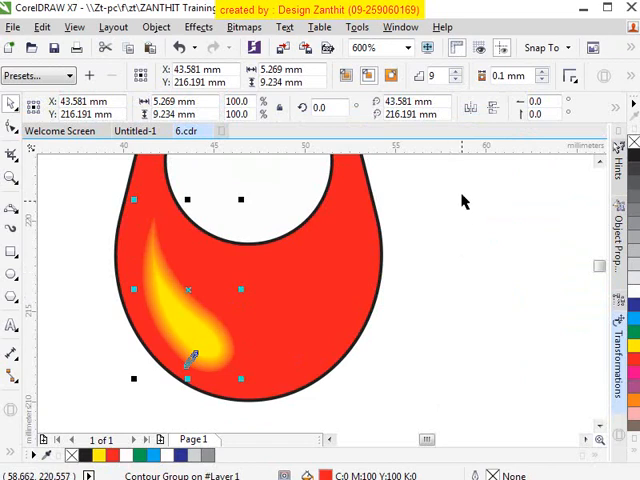
mouse_move(470, 108)
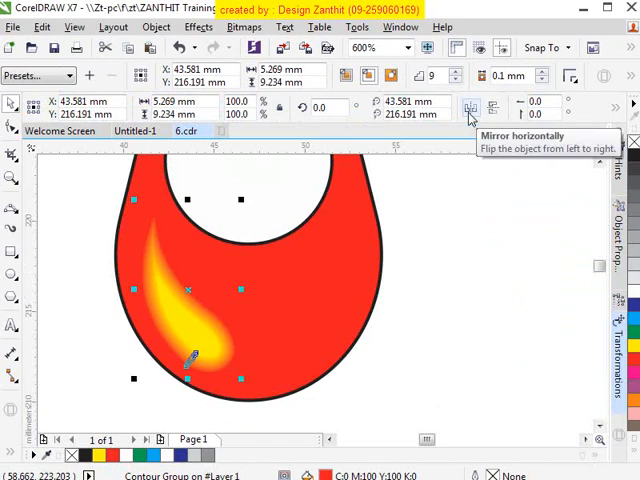